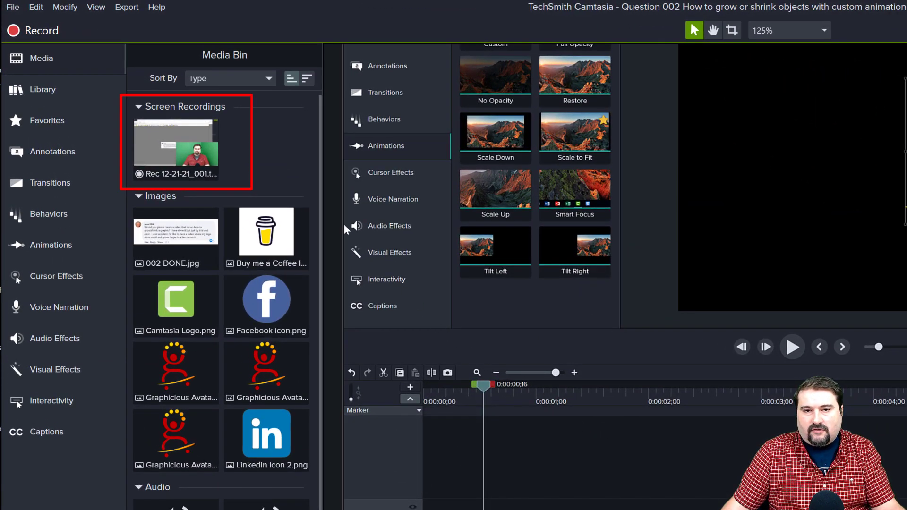
mouse_move(176, 149)
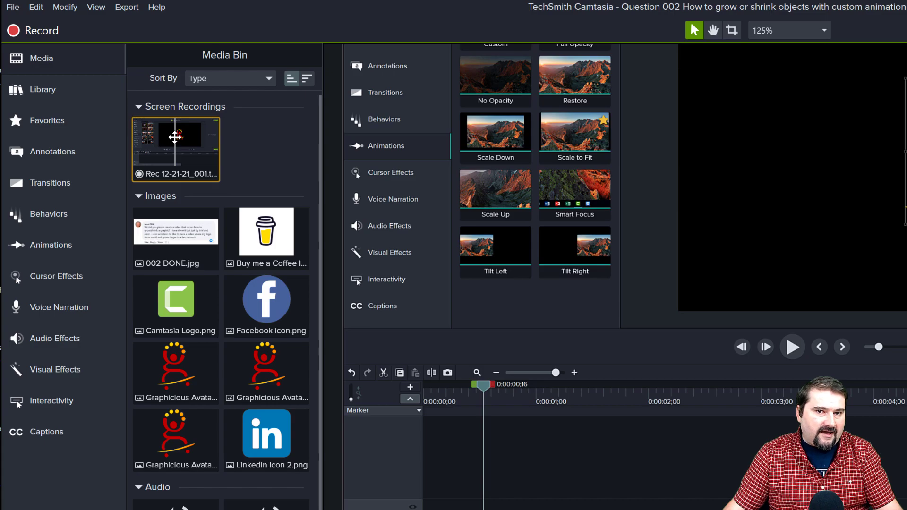
mouse_move(175, 157)
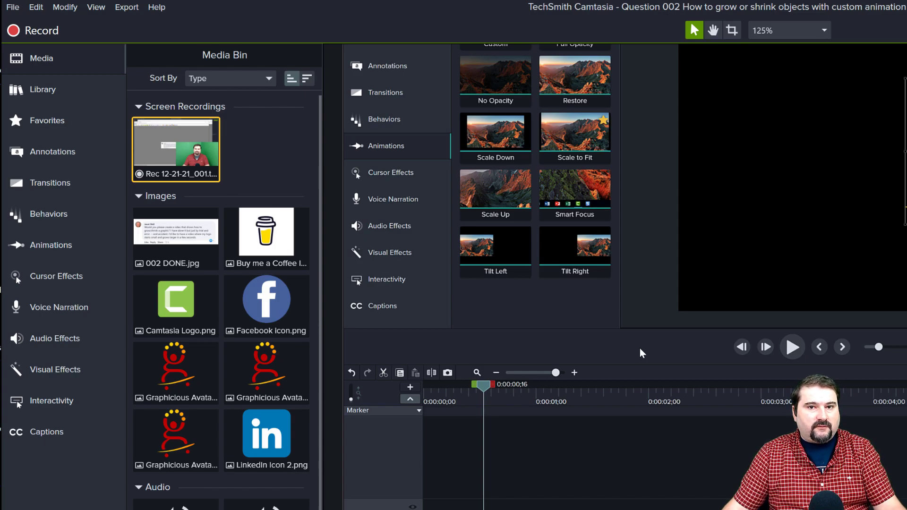
mouse_move(169, 141)
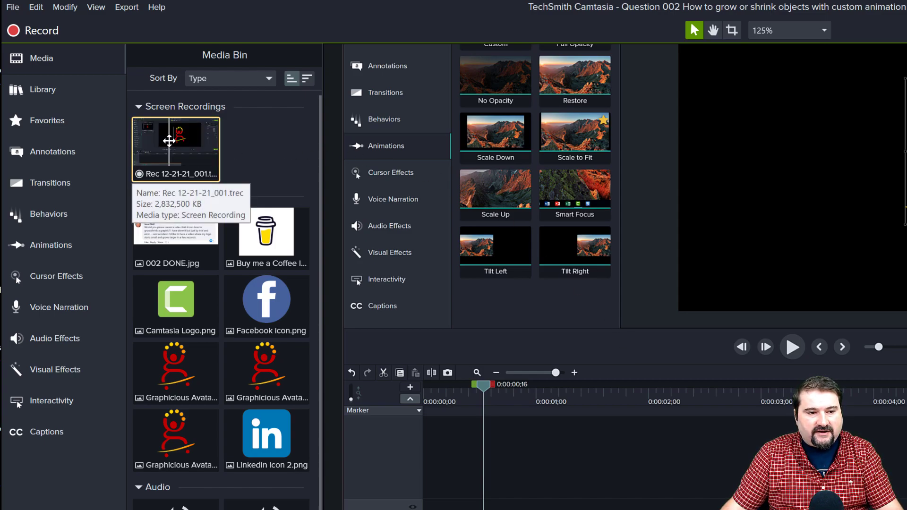
Start Extract Recording Contents on the recording and target K:\Temp with screen, webcam and mic checked
right_click(176, 149)
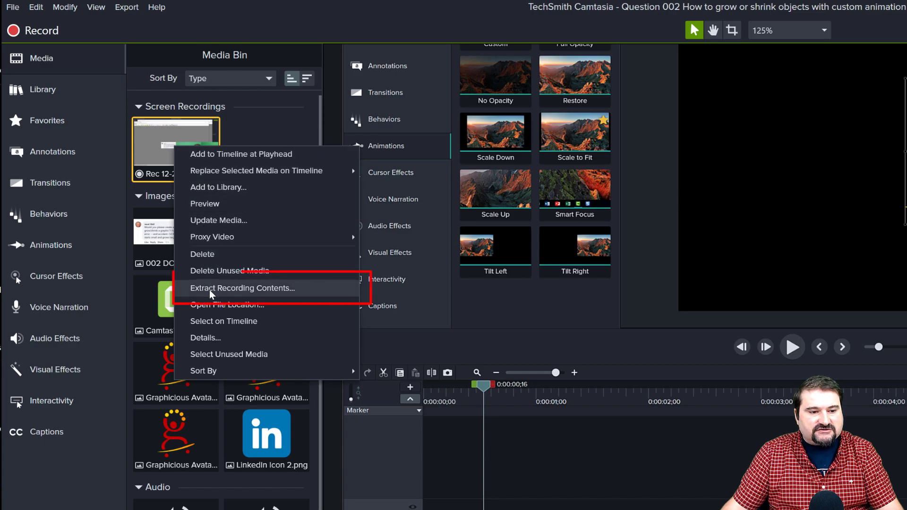
click(243, 288)
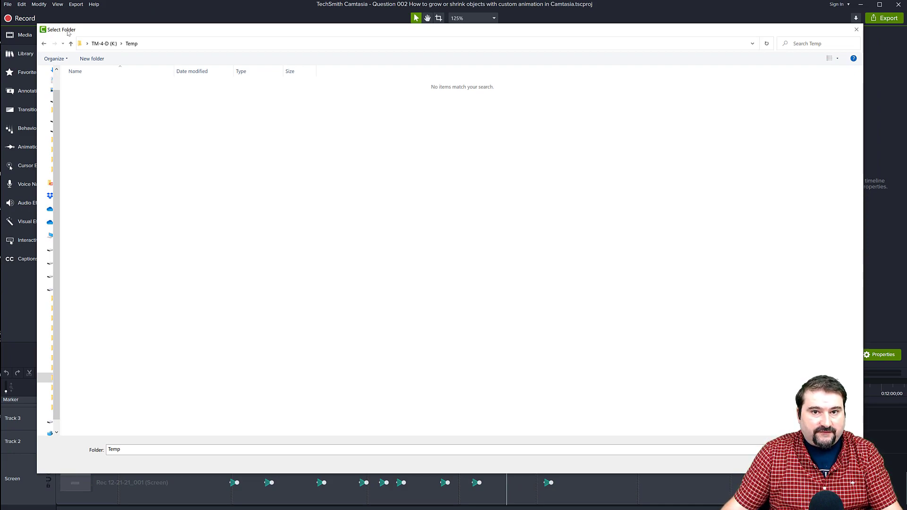
mouse_move(186, 444)
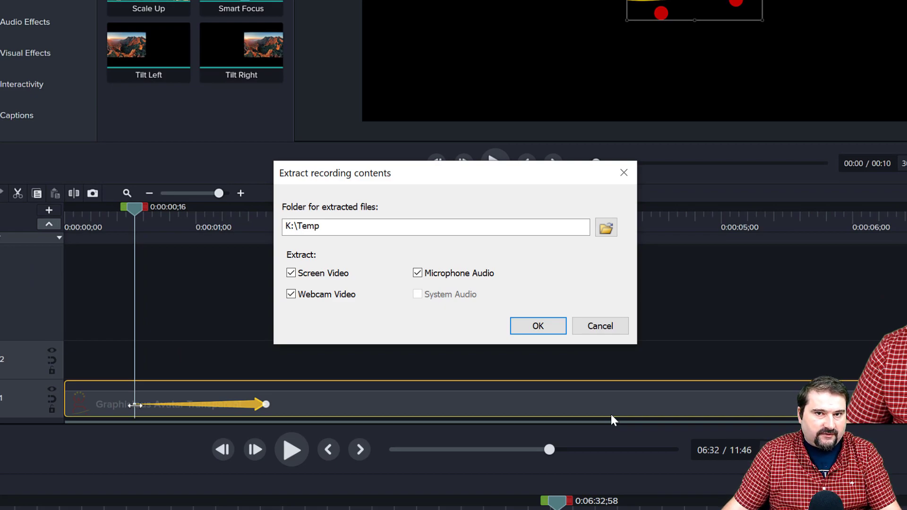
click(291, 273)
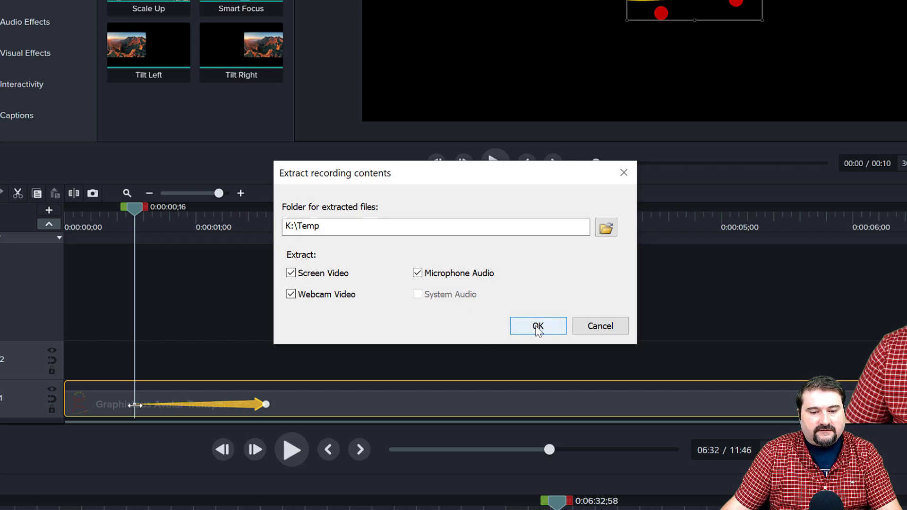
Run the extraction, then try playing the screen video in K:\Temp and dismiss the can't-play error
click(537, 326)
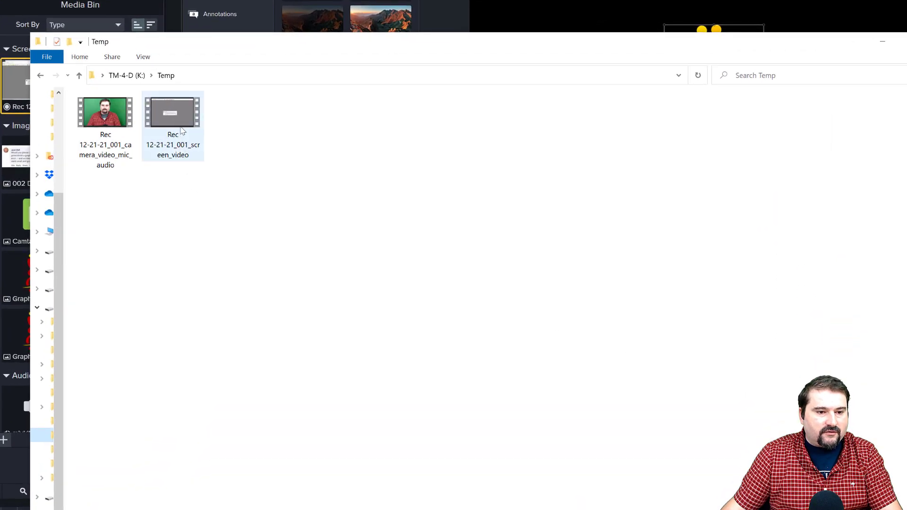
click(105, 112)
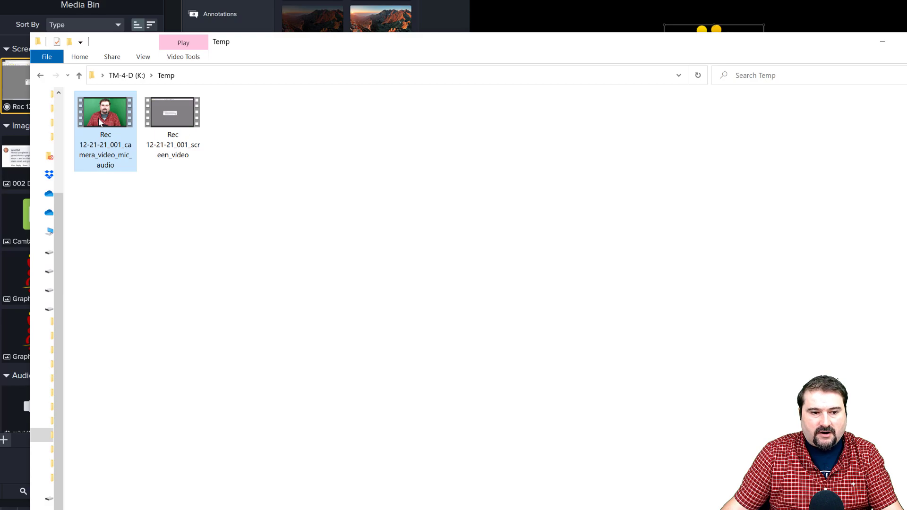
mouse_move(484, 149)
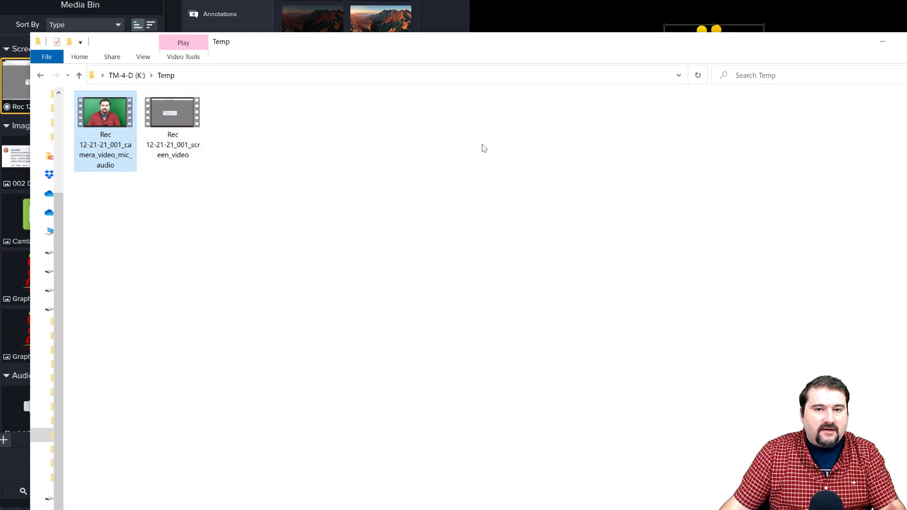
mouse_move(436, 227)
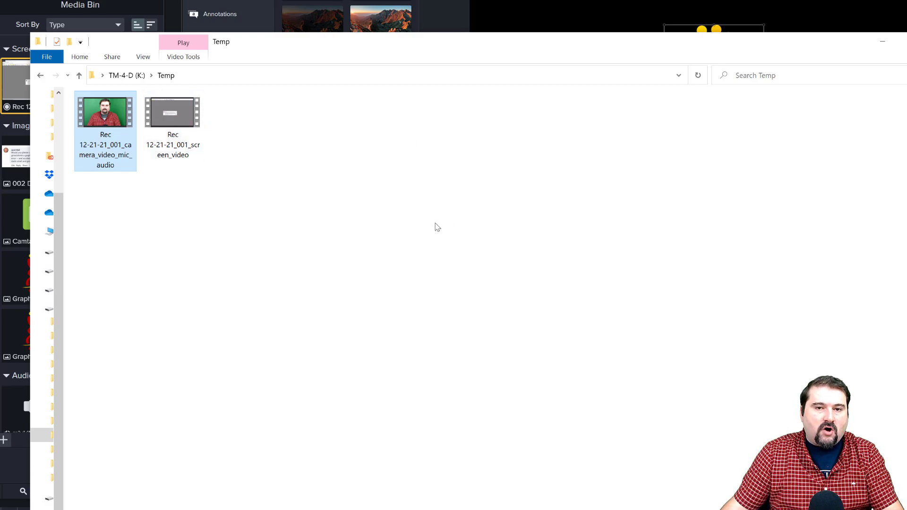
mouse_move(434, 227)
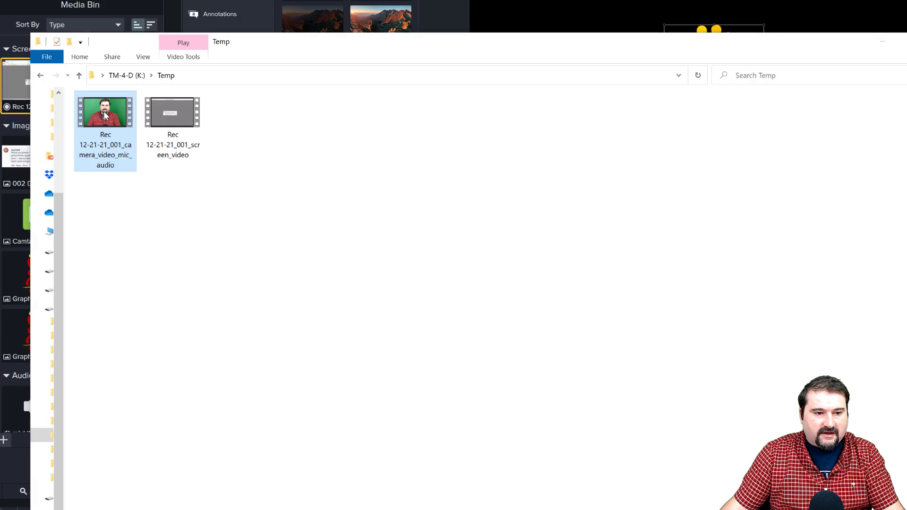
click(172, 113)
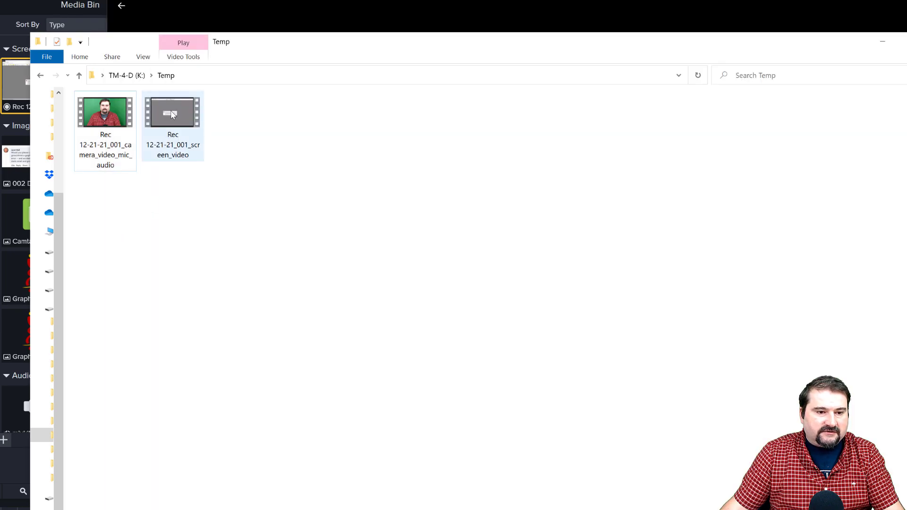
double_click(172, 112)
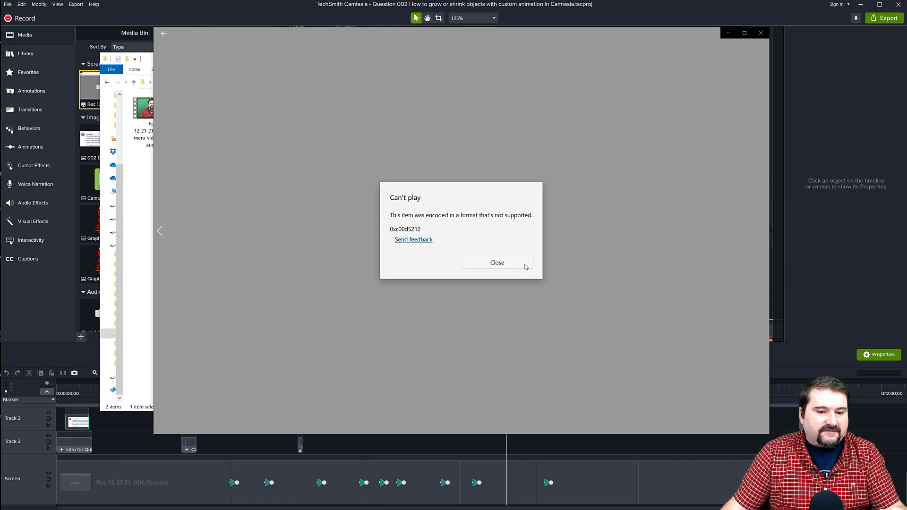
click(496, 262)
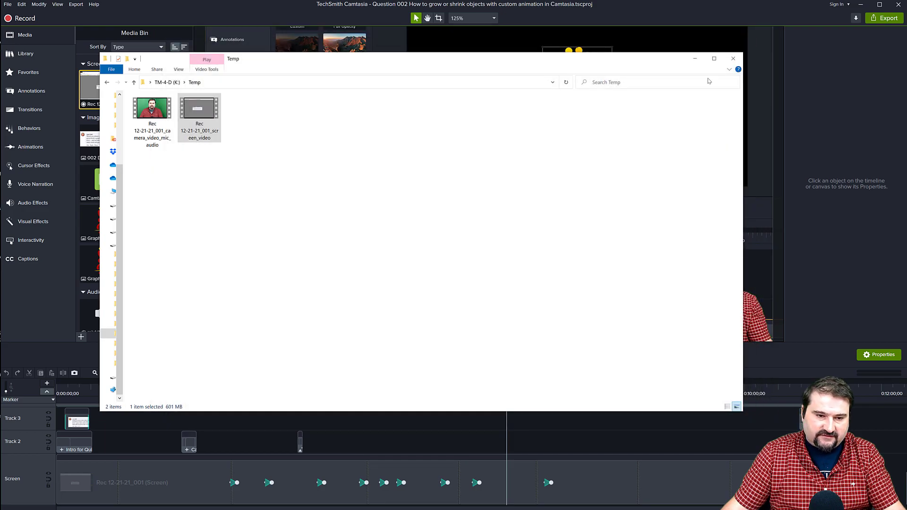
mouse_move(199, 106)
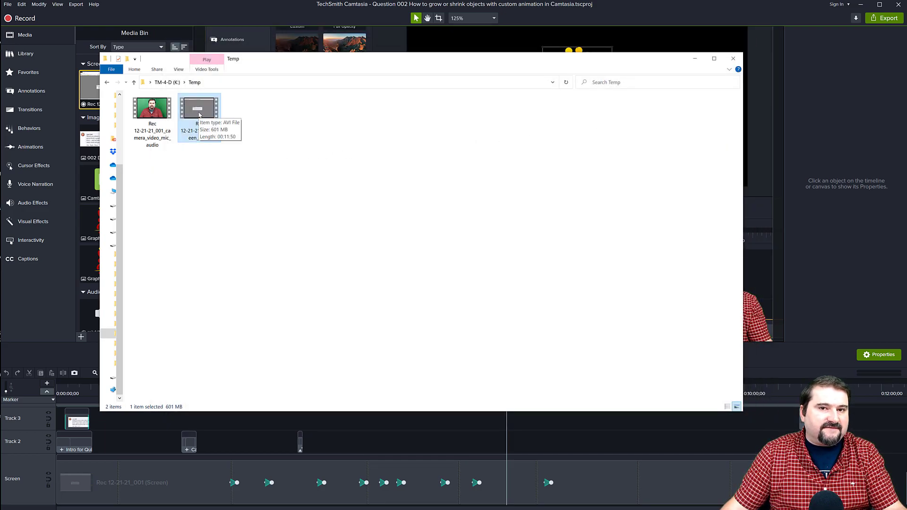
Play the screen_video file in VLC media player and position the player window
right_click(199, 108)
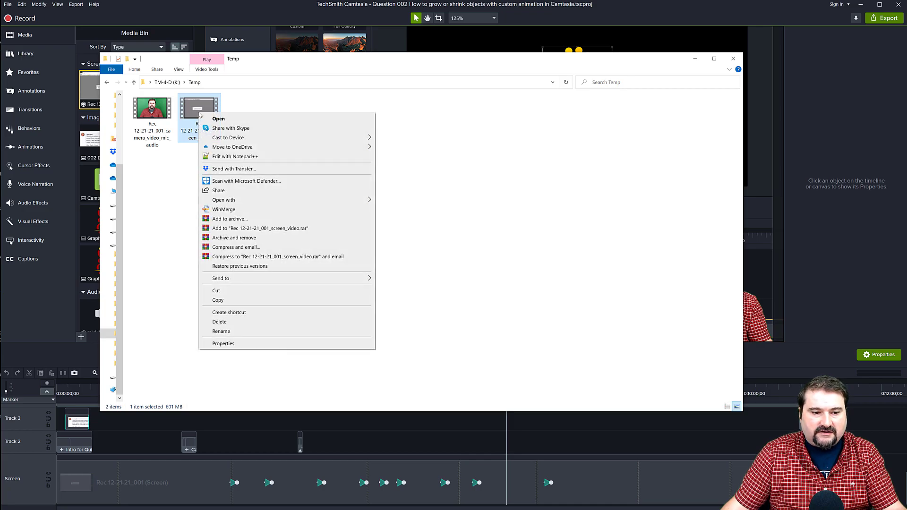
mouse_move(270, 281)
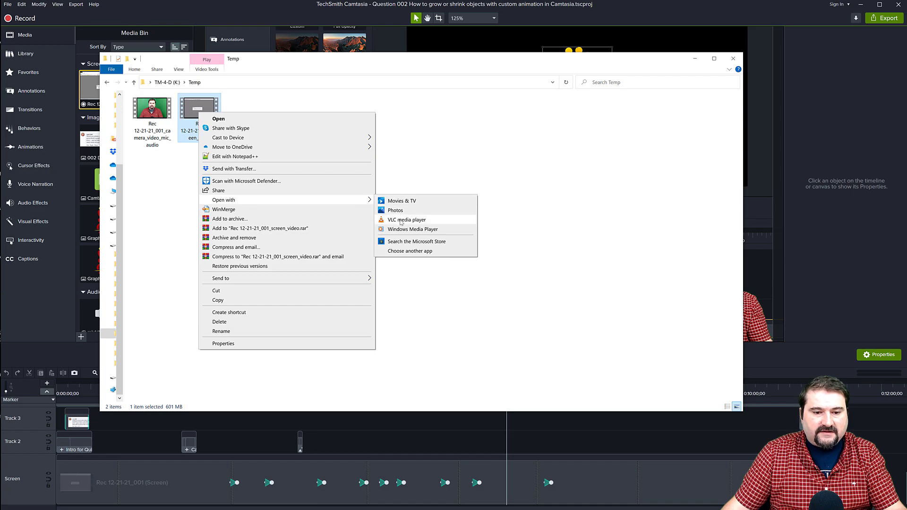
click(400, 223)
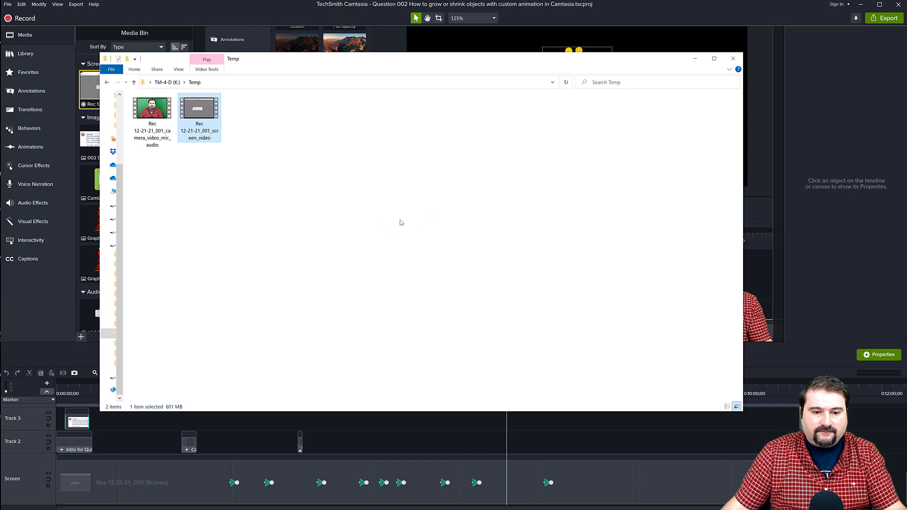
double_click(199, 107)
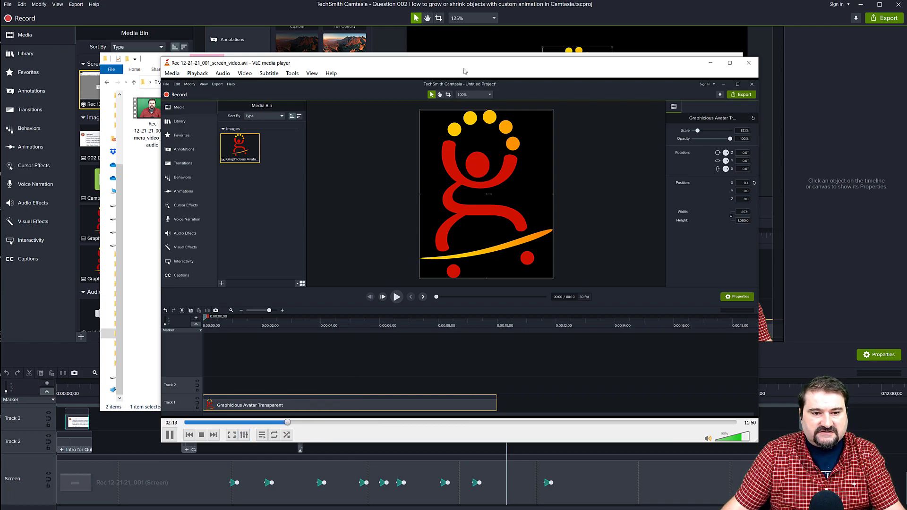
drag(464, 63, 438, 58)
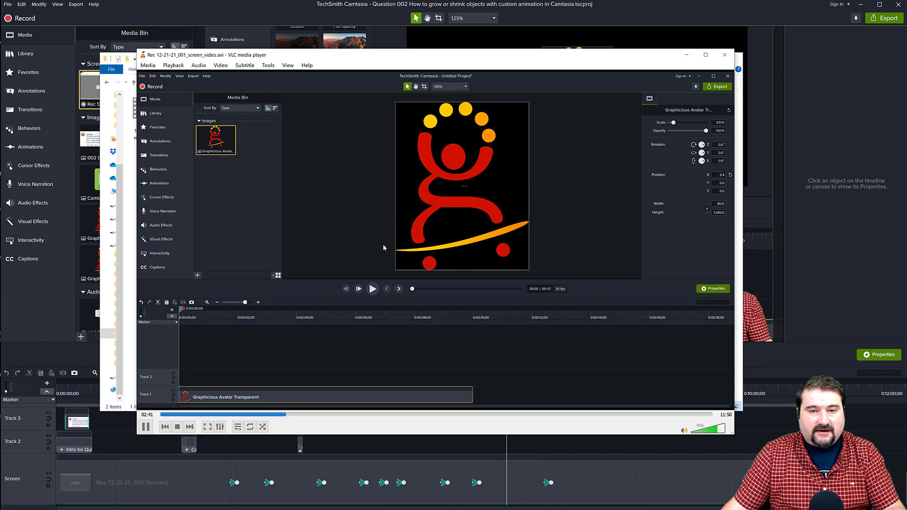
click(449, 86)
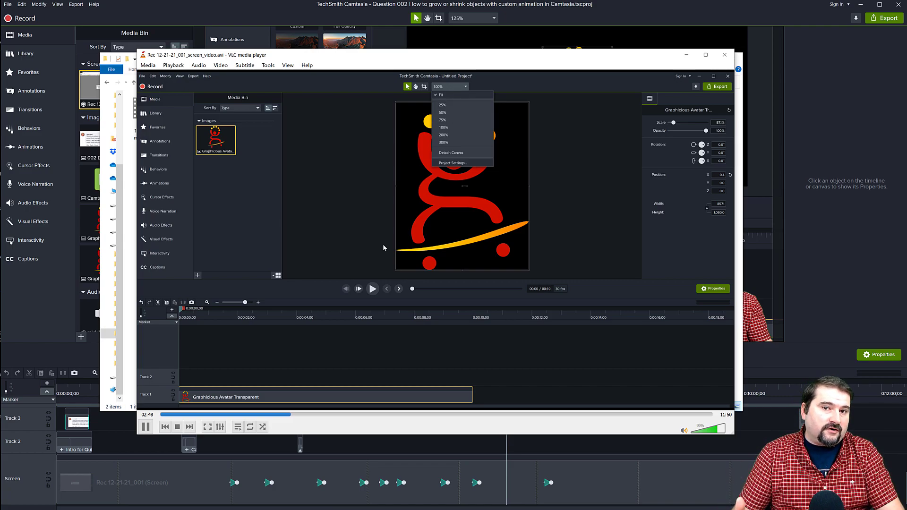
Watch the screen video in VLC until the avatar is scaled down
click(452, 163)
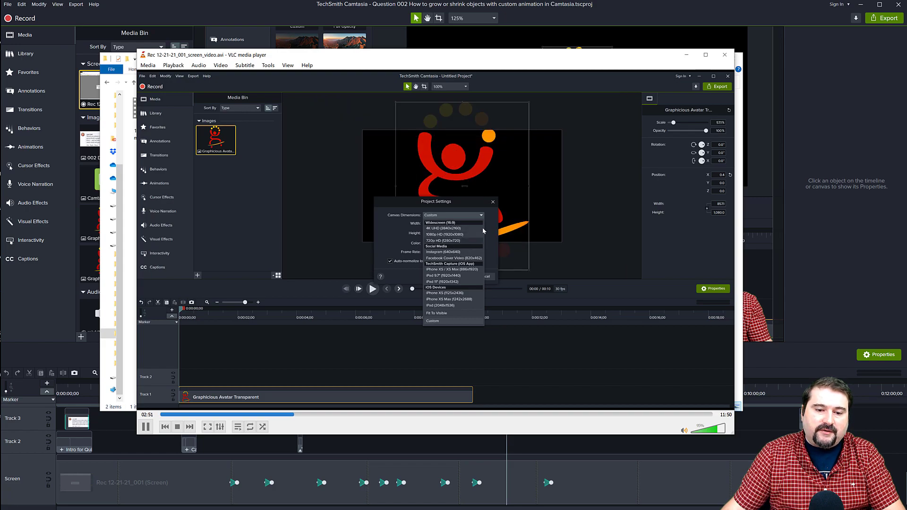
click(445, 234)
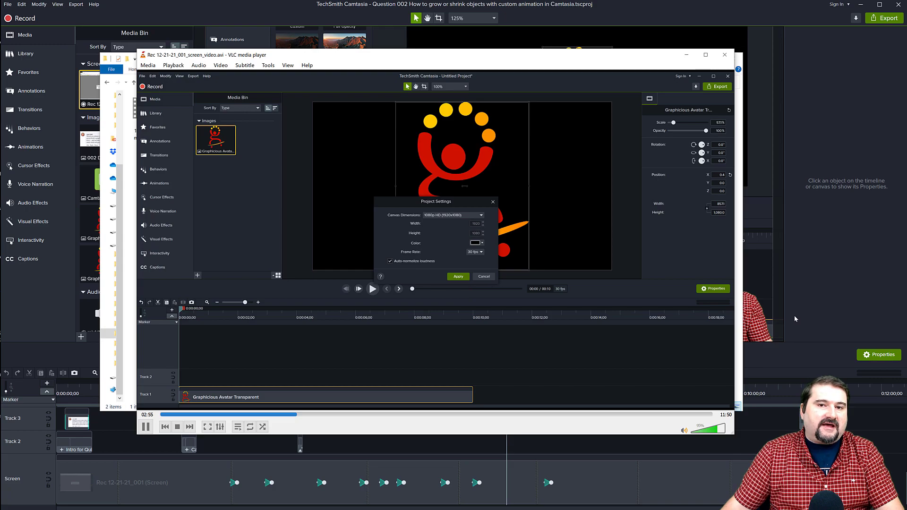
click(480, 215)
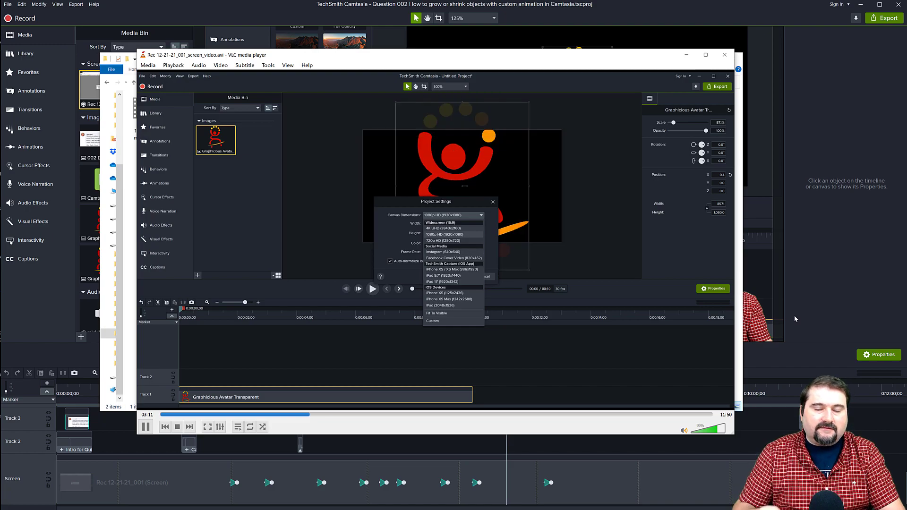
click(442, 234)
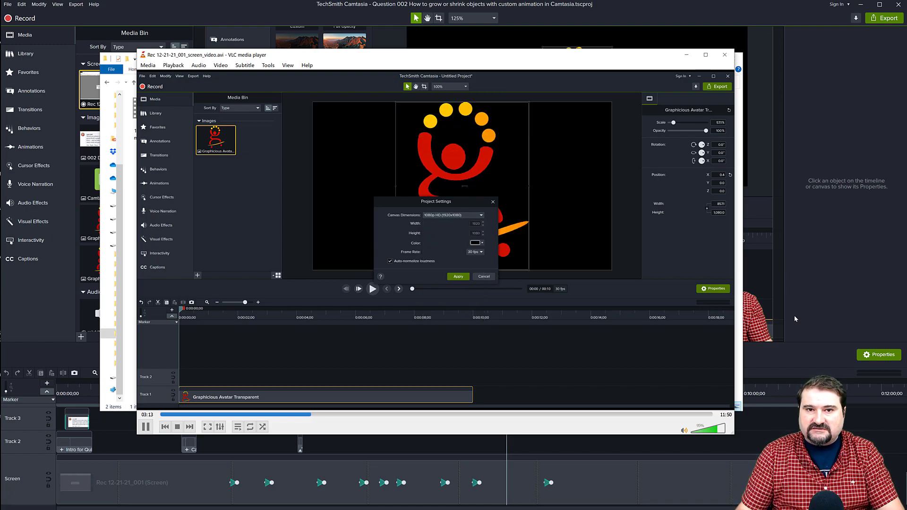
click(458, 277)
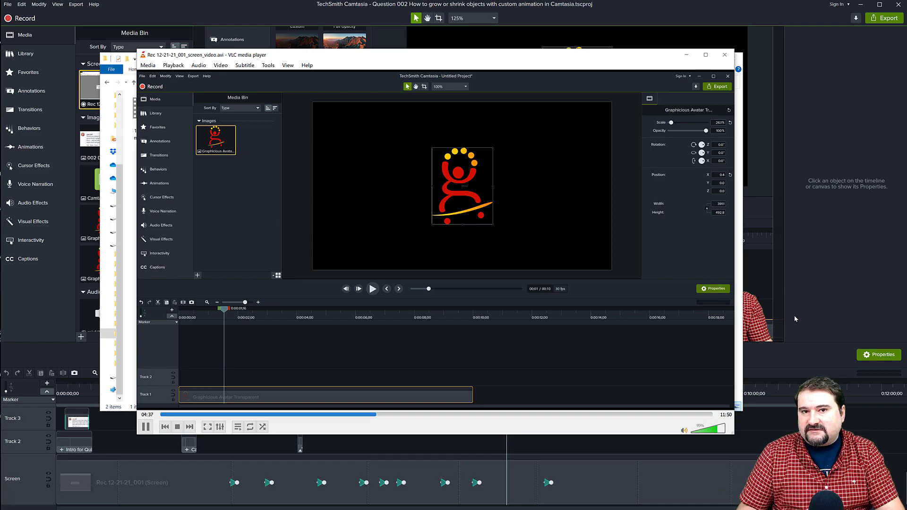
Leave VLC playback and return to the Temp folder in File Explorer
click(159, 183)
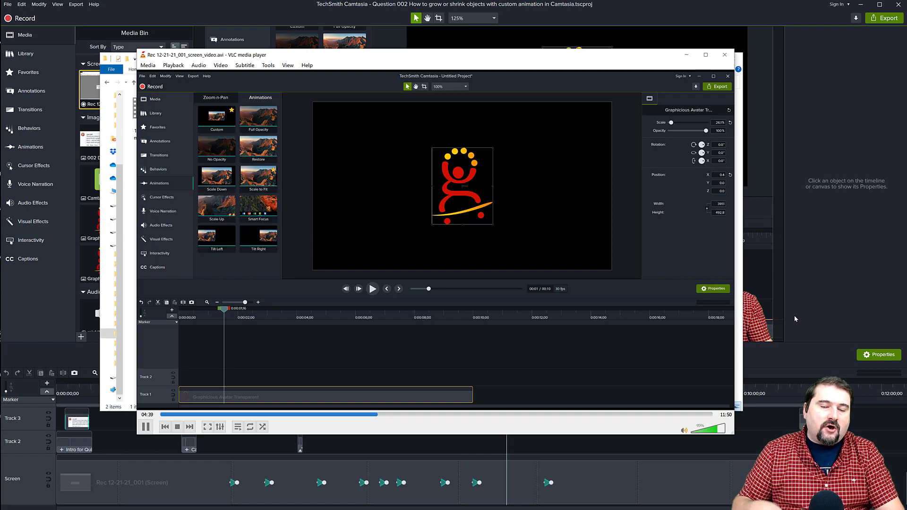
click(216, 97)
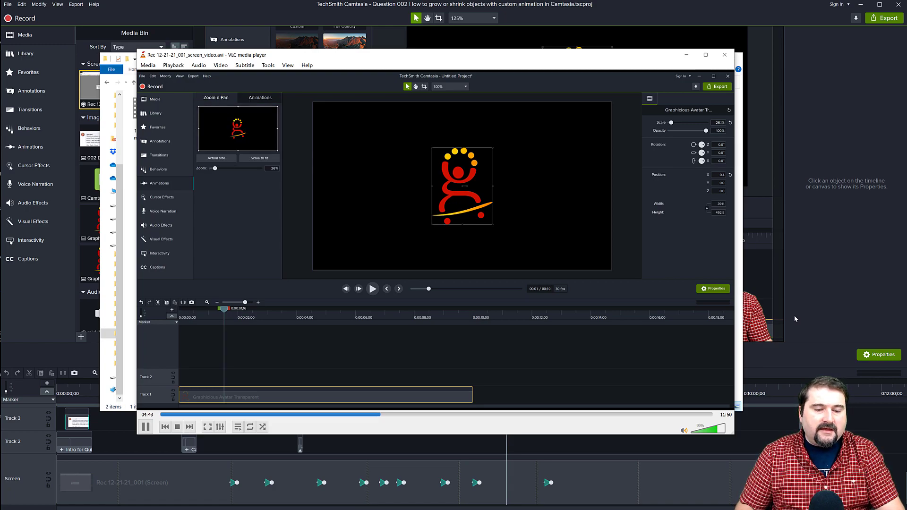
click(259, 97)
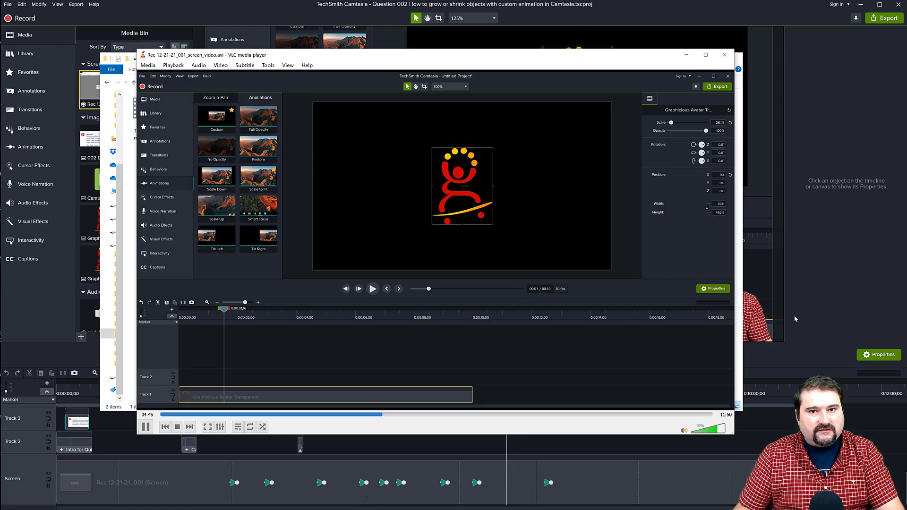
click(216, 98)
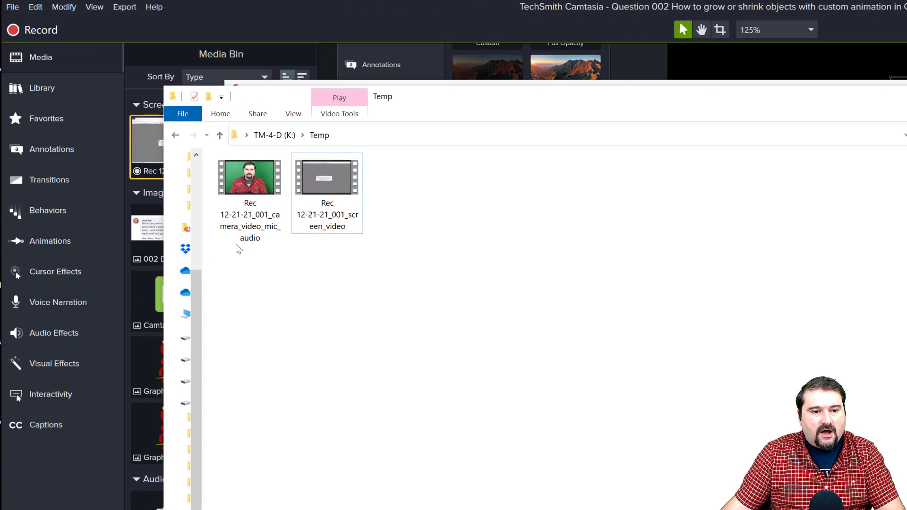
Close the Temp folder window, leaving LosslessCut open and empty
click(249, 176)
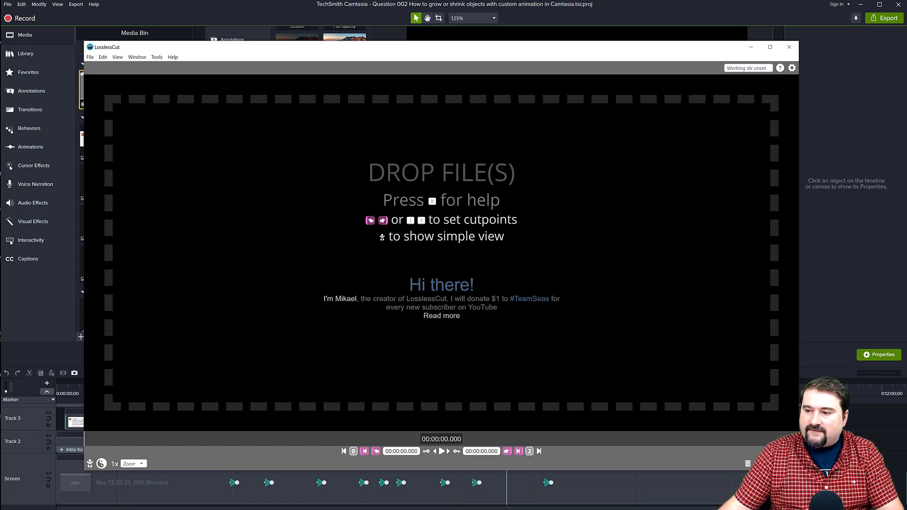
mouse_move(527, 111)
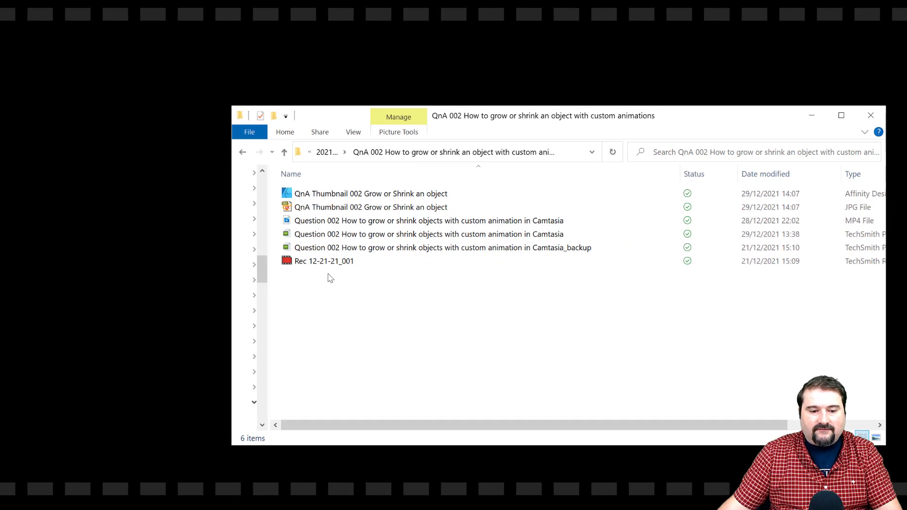
Select the Rec 12-21-21_001.trec recording in its project folder for LosslessCut
click(324, 261)
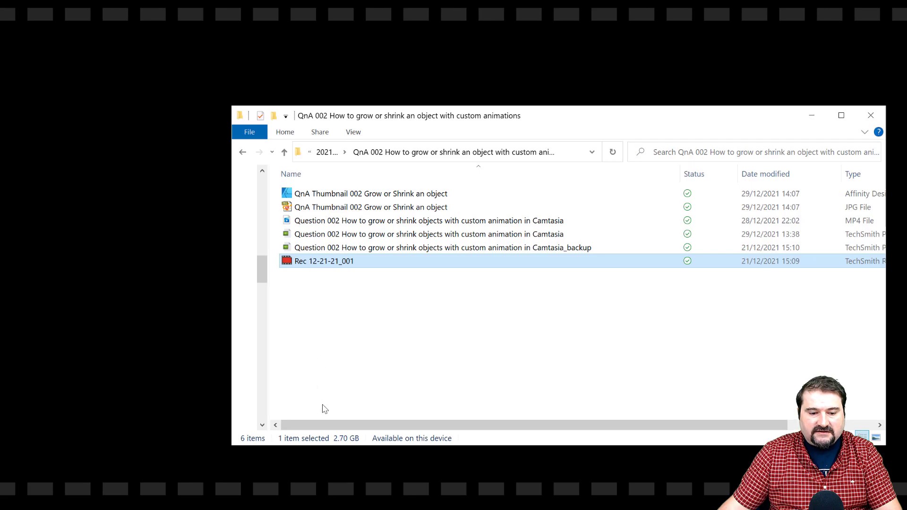
mouse_move(350, 445)
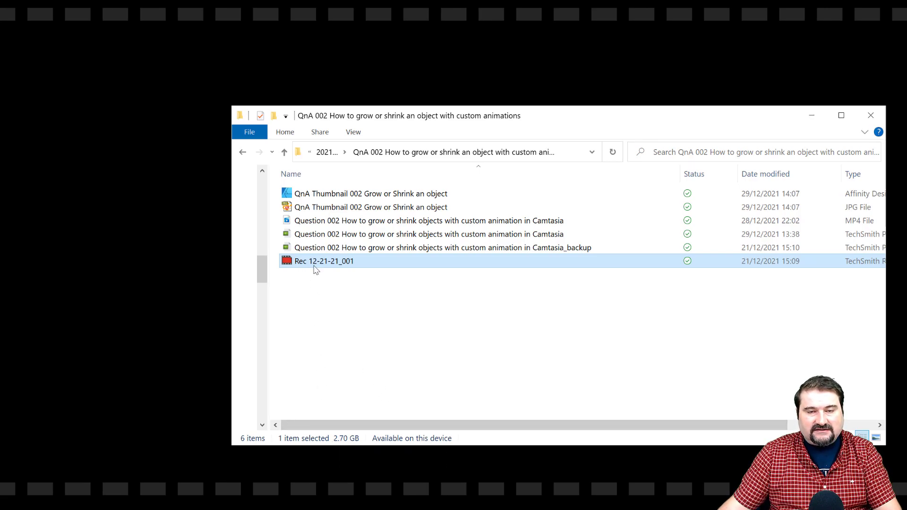
mouse_move(324, 260)
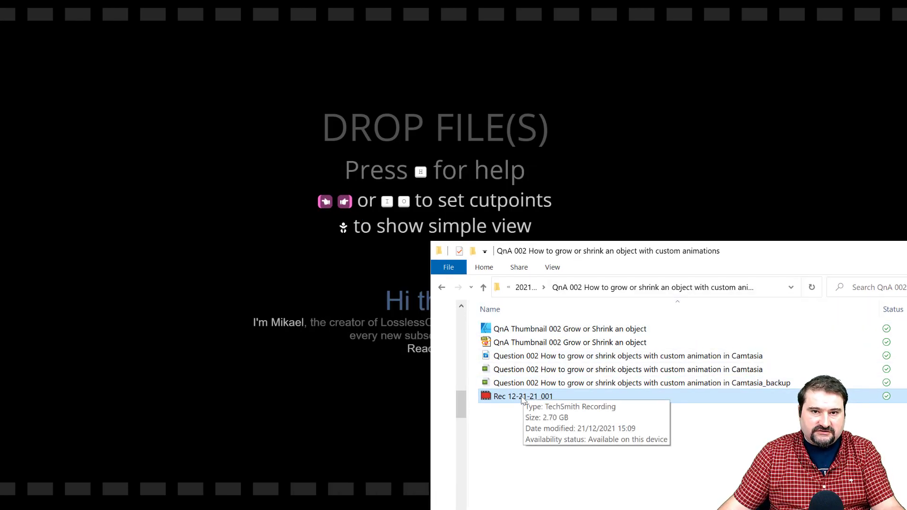
mouse_move(347, 285)
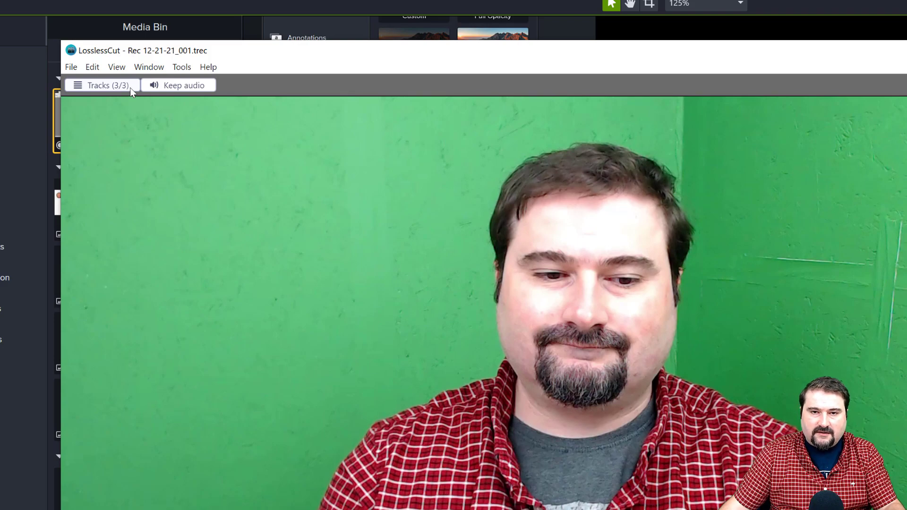
List the recording's three tracks and choose to export each track as an individual file
click(102, 85)
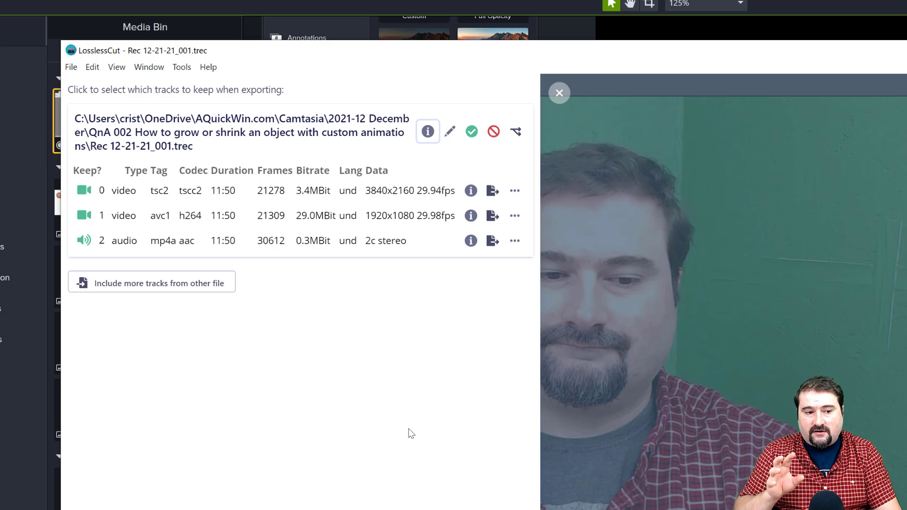
mouse_move(348, 412)
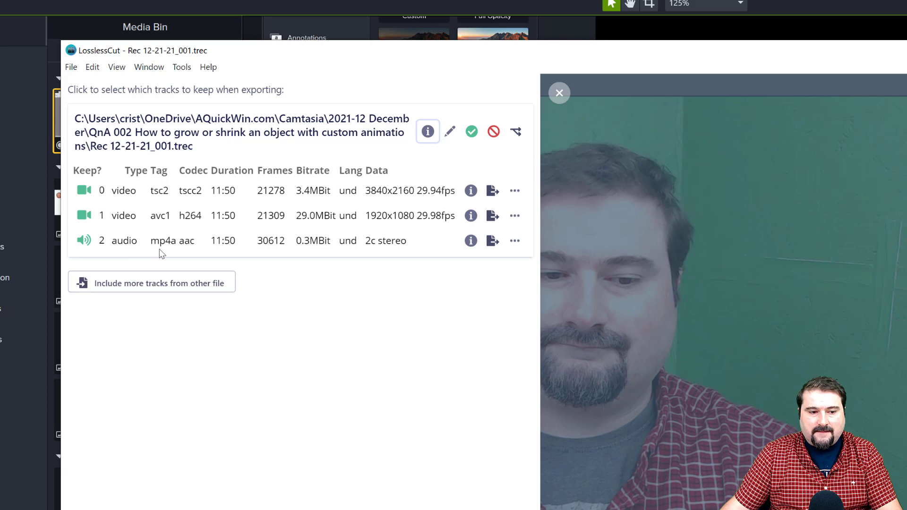
mouse_move(263, 344)
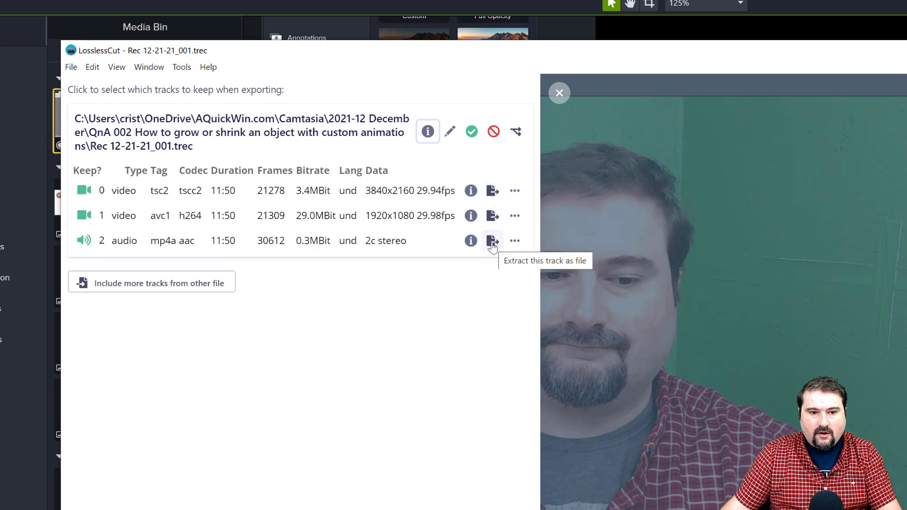
mouse_move(514, 132)
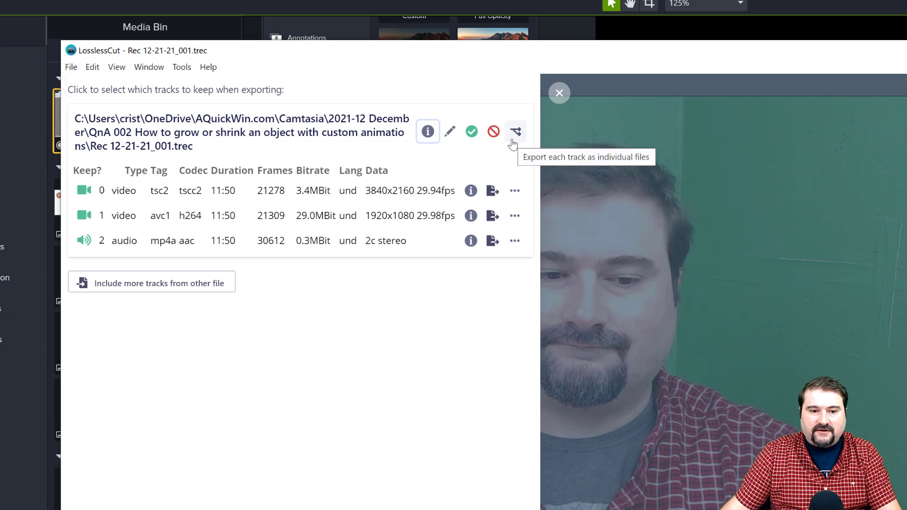
click(514, 131)
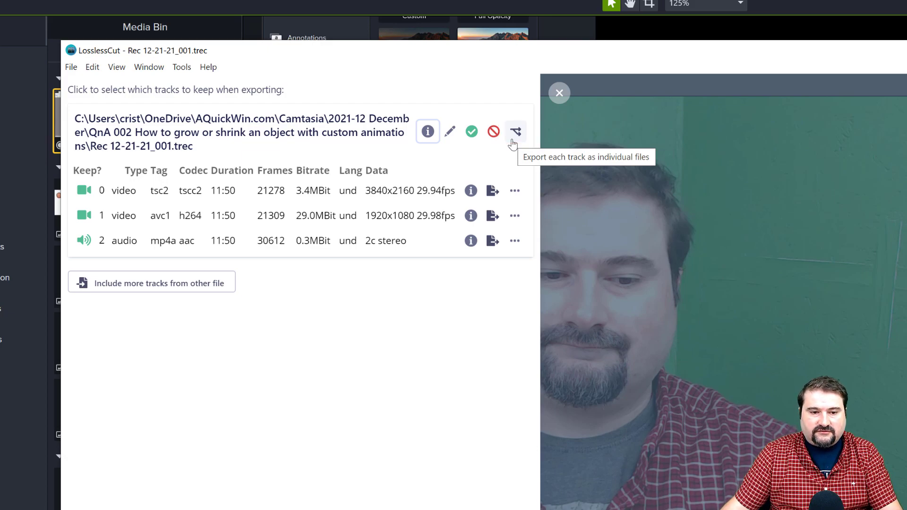
click(514, 132)
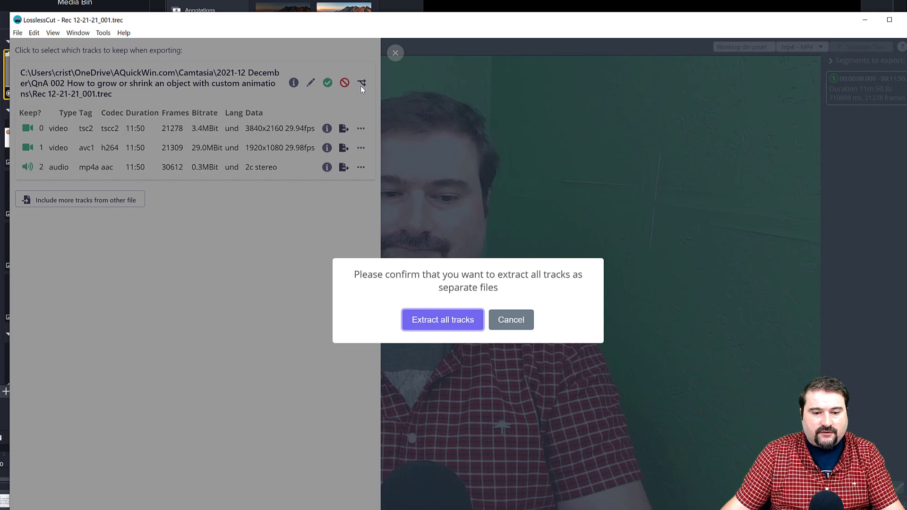
mouse_move(478, 290)
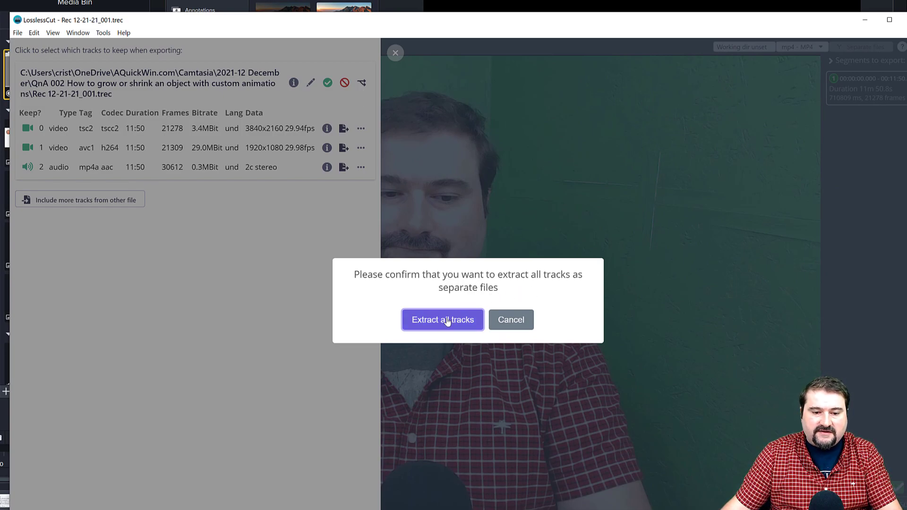
Confirm extracting all three tracks of Rec 12-21-21_001 as separate files
click(442, 321)
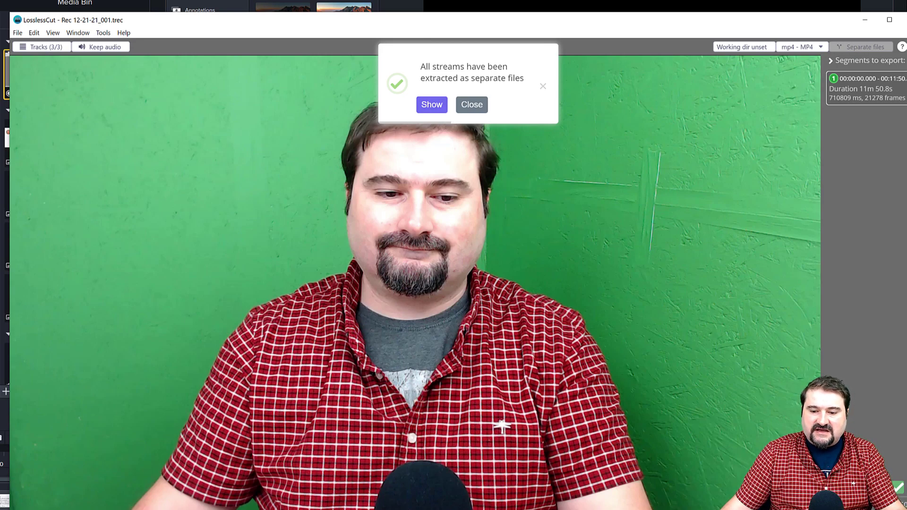
Show the extracted MKV, MP4 and M4A files in the project folder and bring up actions for the MKV
click(431, 105)
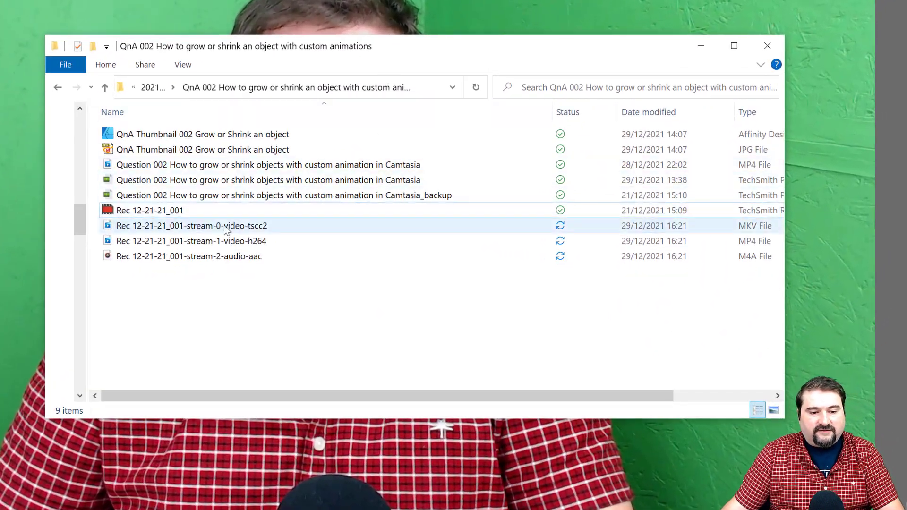
click(149, 209)
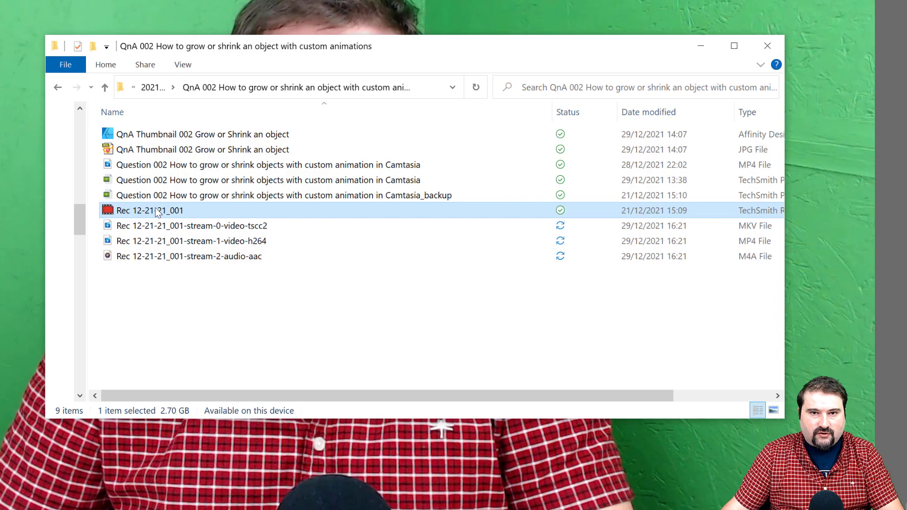
mouse_move(190, 226)
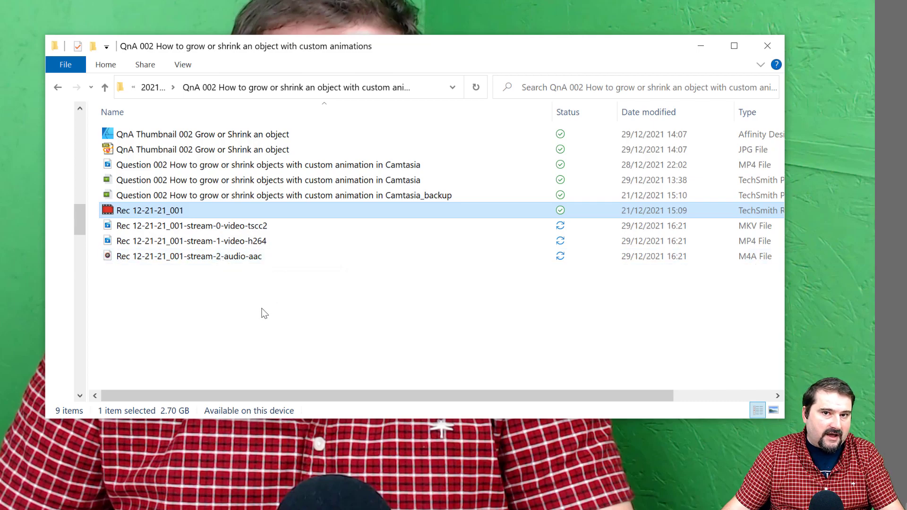
mouse_move(247, 289)
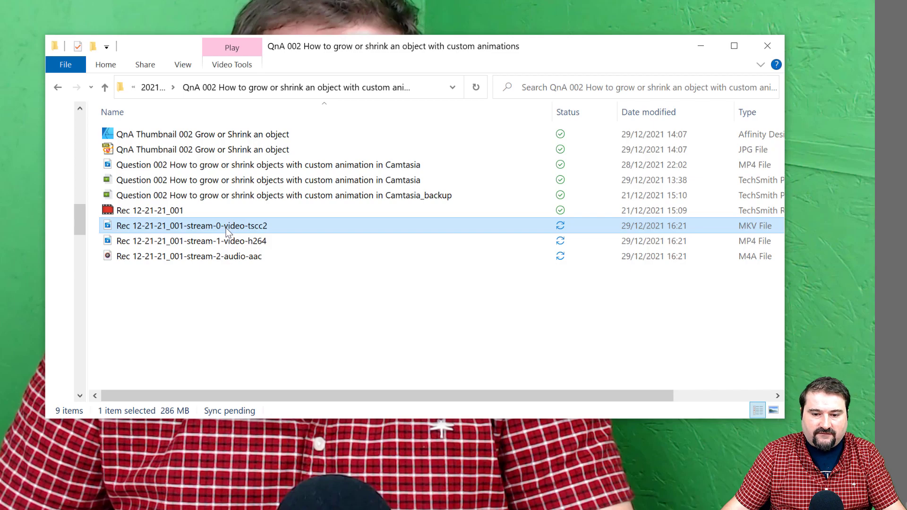
mouse_move(750, 235)
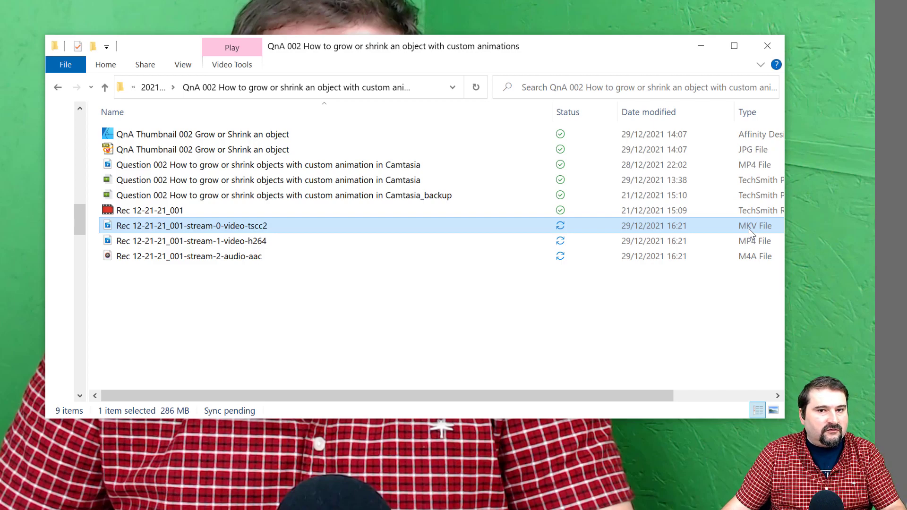
mouse_move(723, 225)
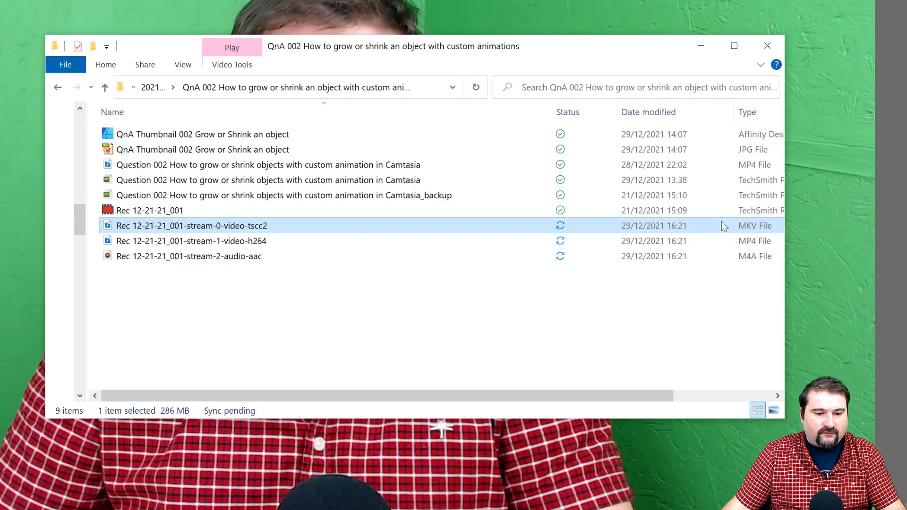
right_click(192, 226)
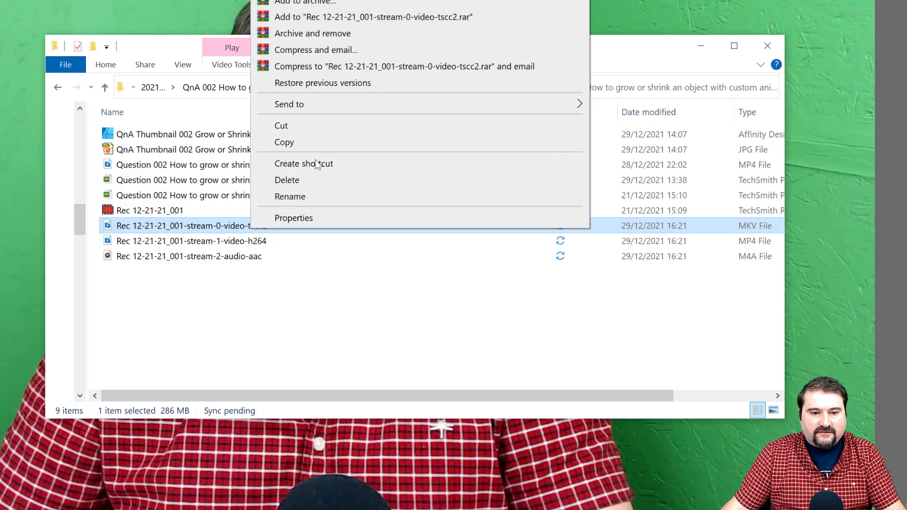